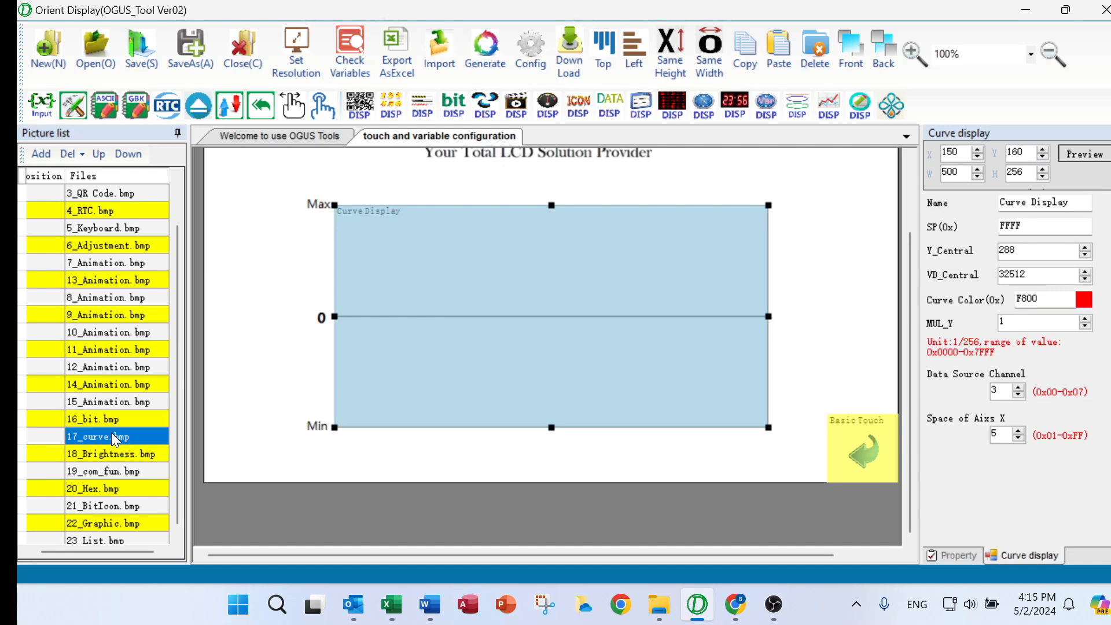
mouse_move(123, 444)
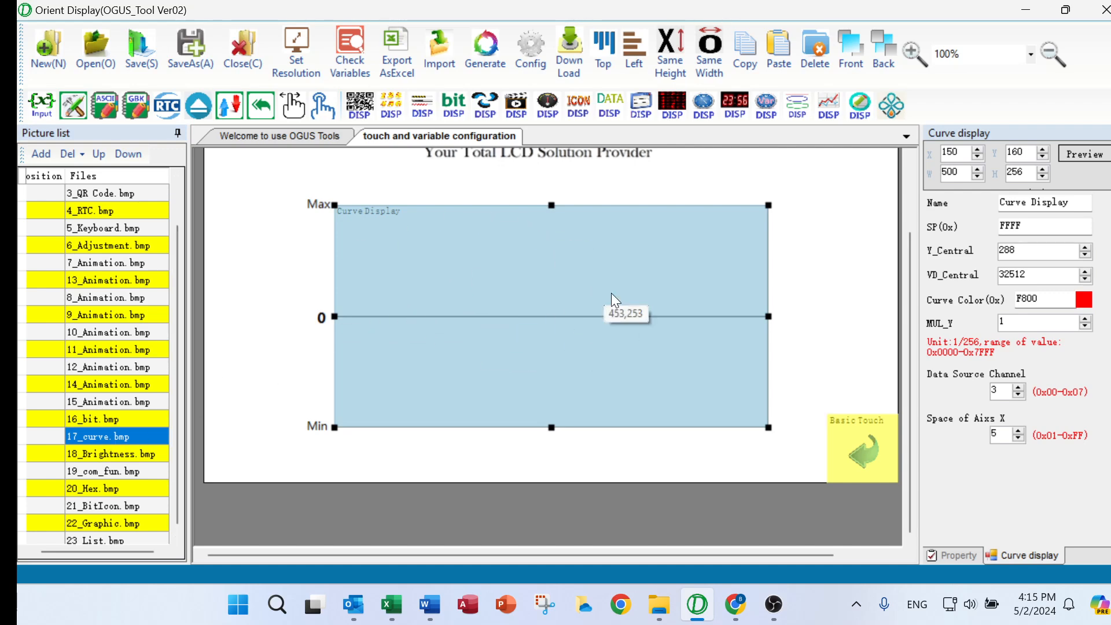
mouse_move(637, 294)
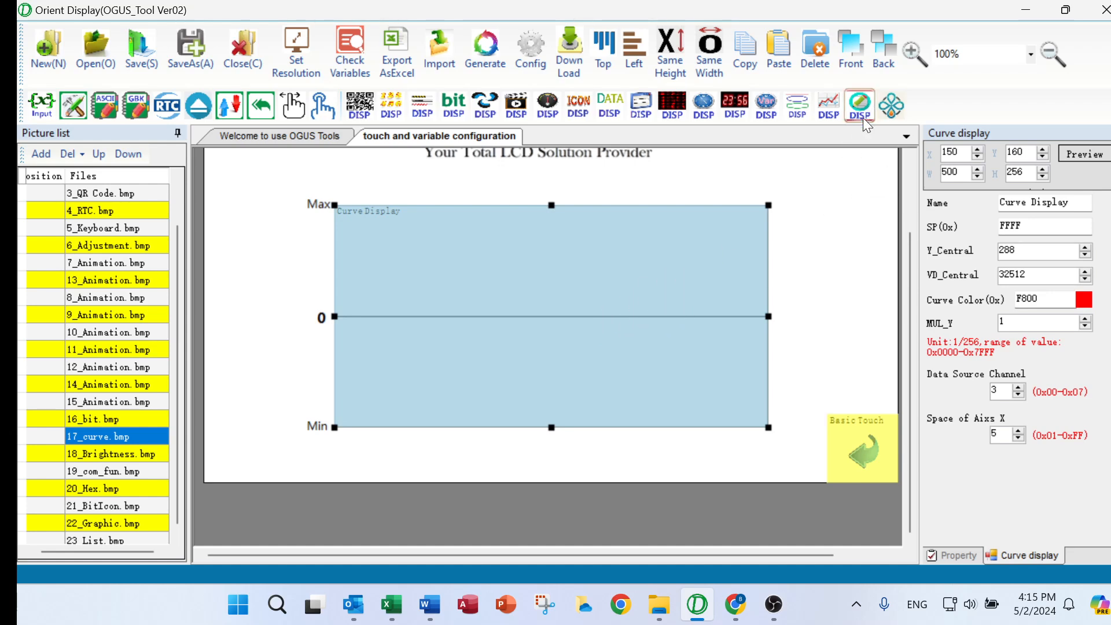
mouse_move(828, 106)
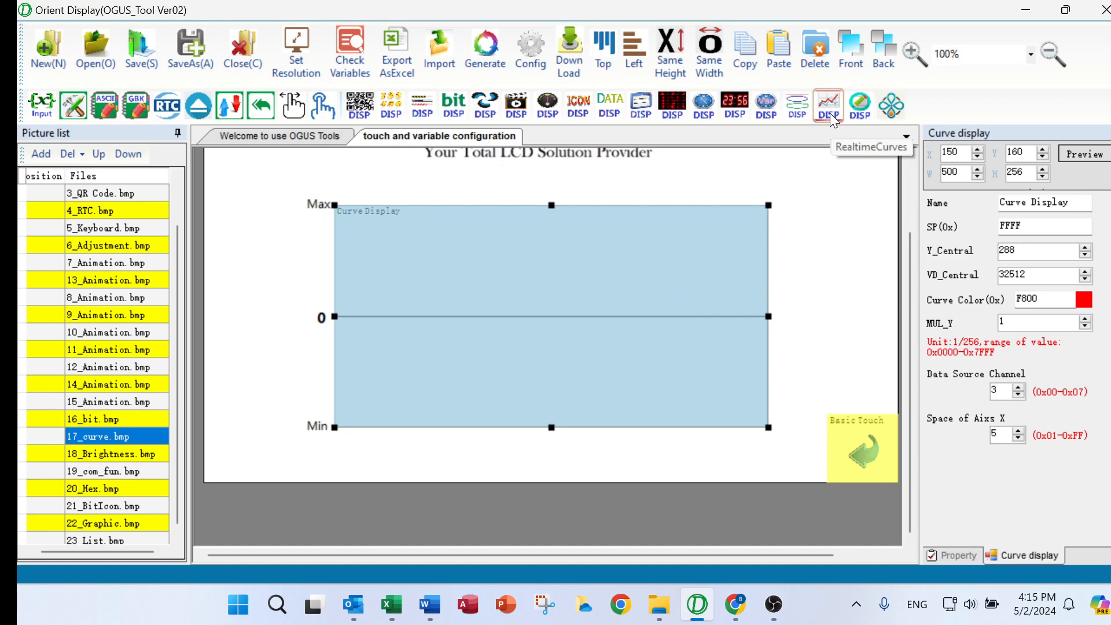
mouse_move(741, 287)
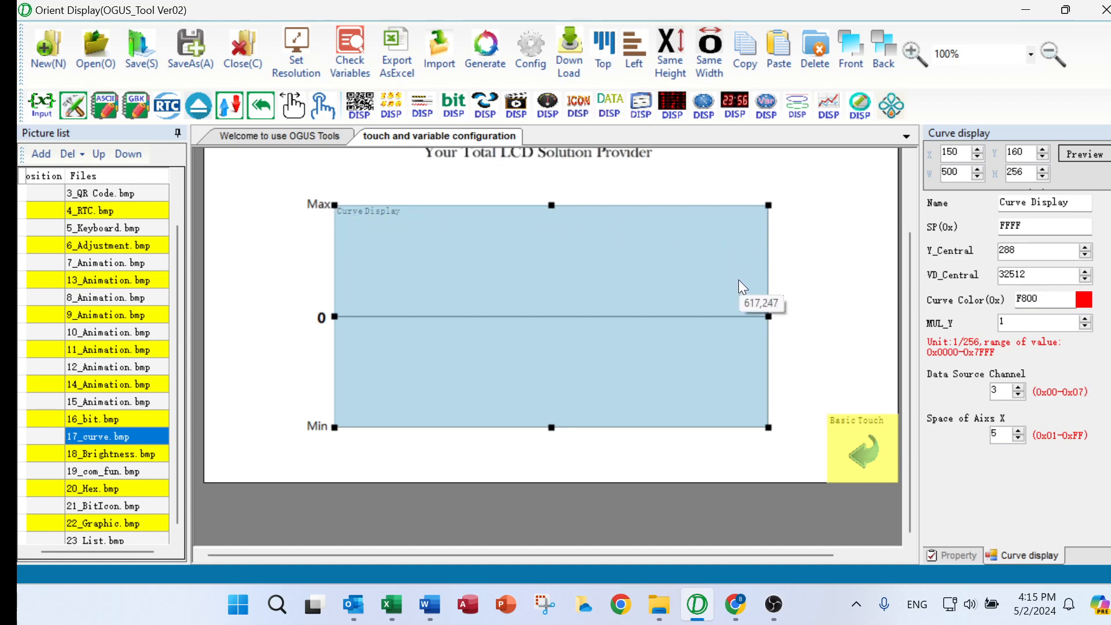
mouse_move(745, 262)
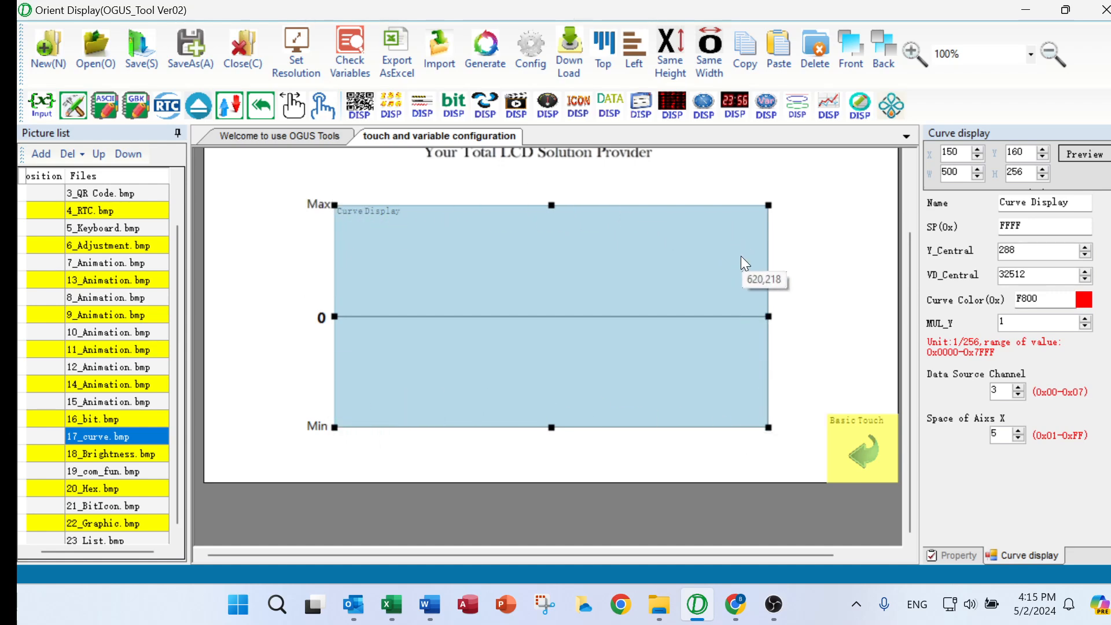
mouse_move(811, 260)
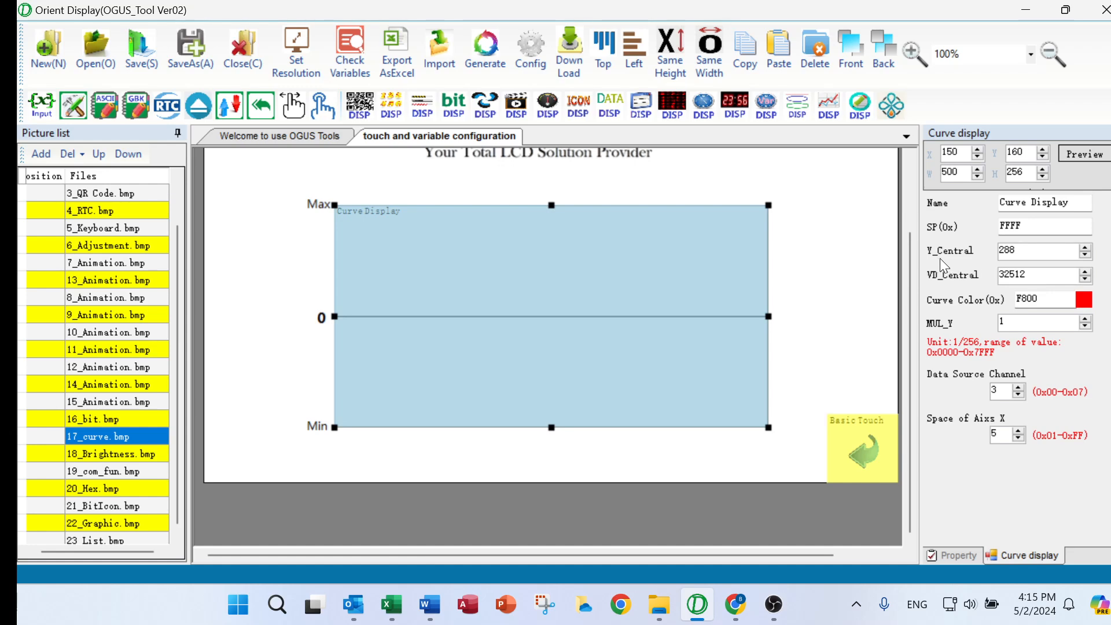
mouse_move(955, 260)
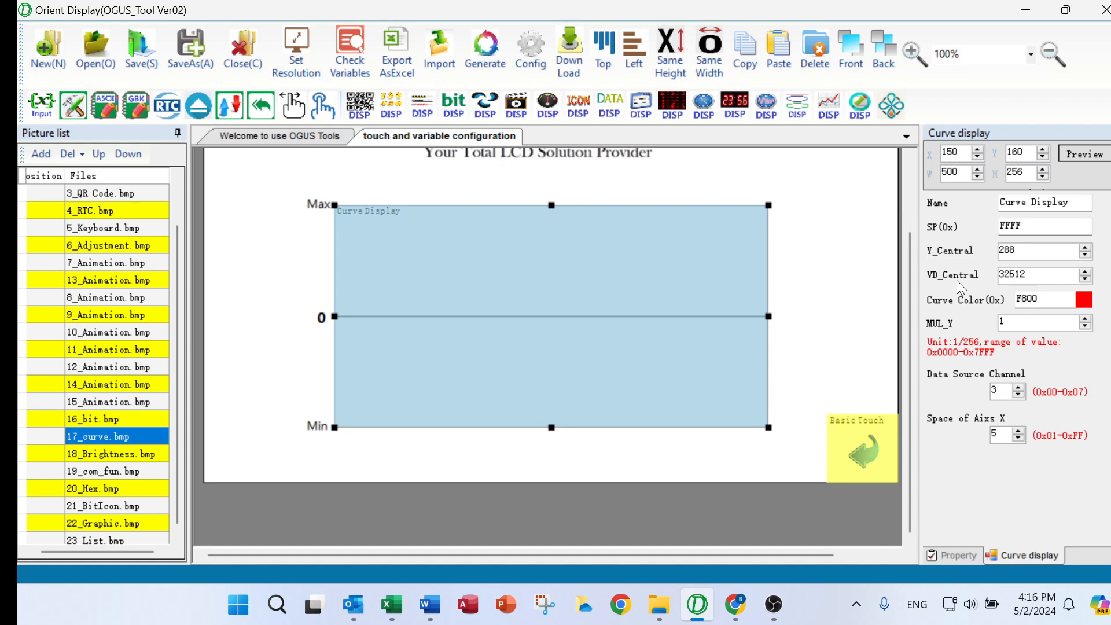
mouse_move(1010, 344)
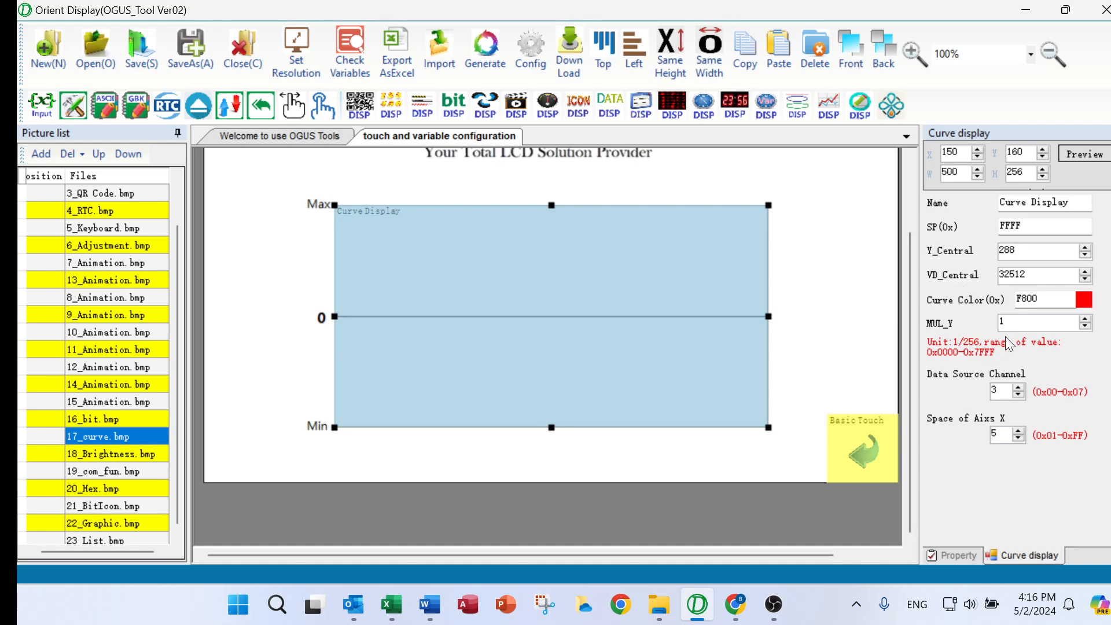
mouse_move(941, 338)
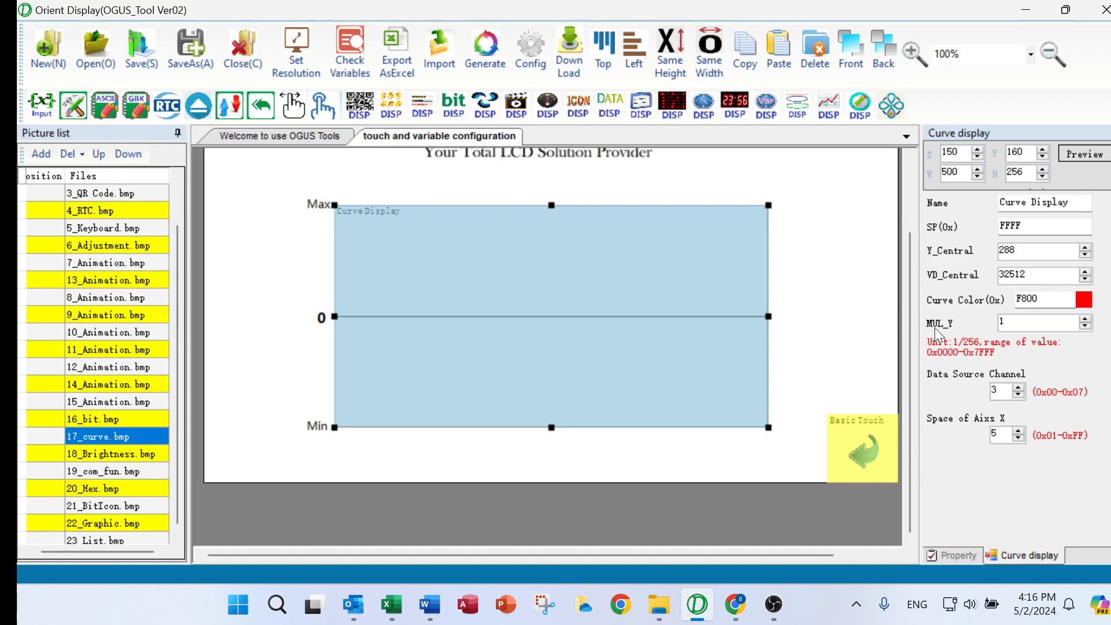
mouse_move(962, 337)
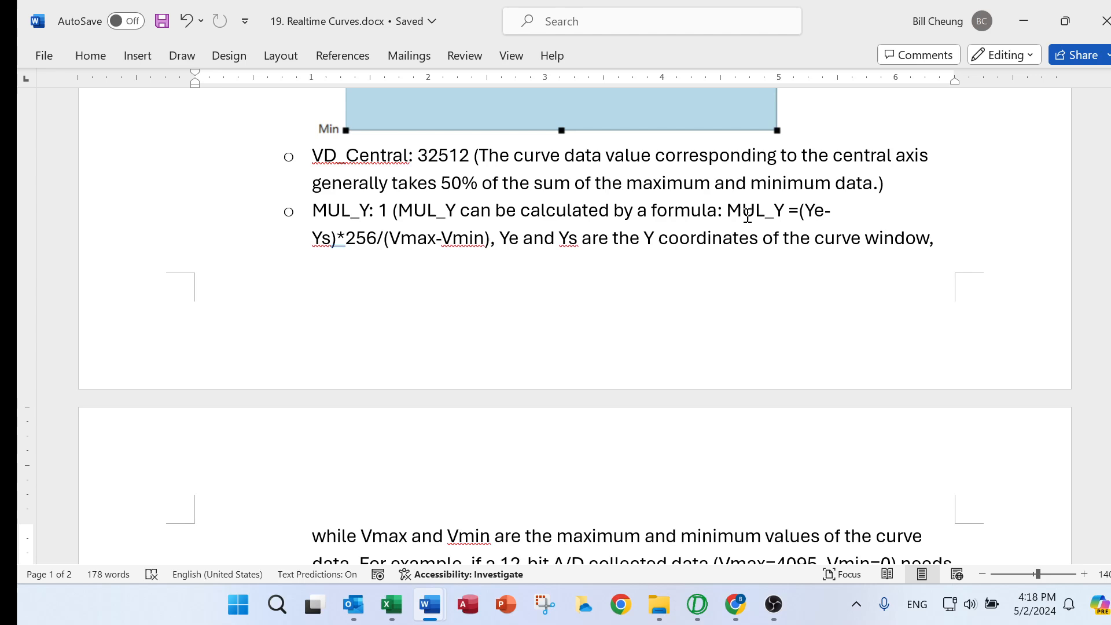
mouse_move(815, 218)
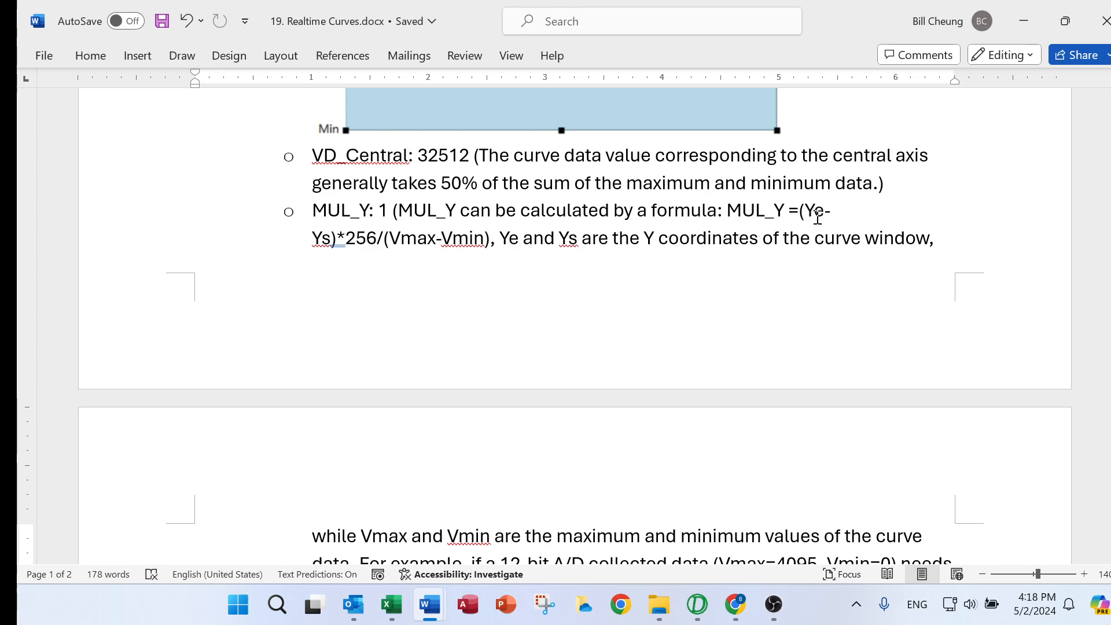
mouse_move(846, 218)
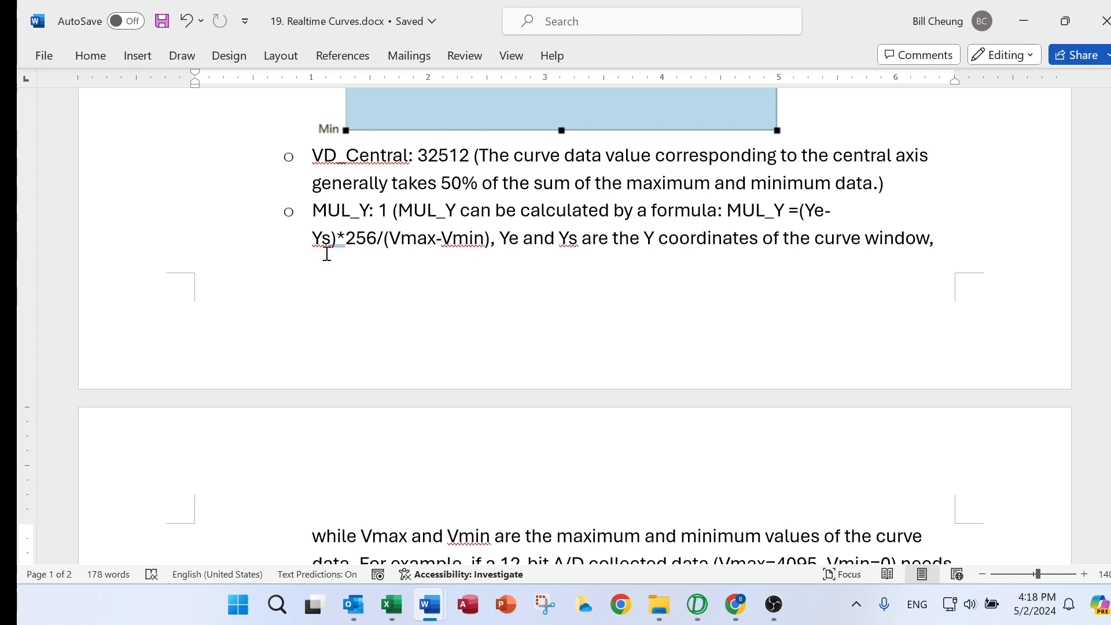
mouse_move(347, 251)
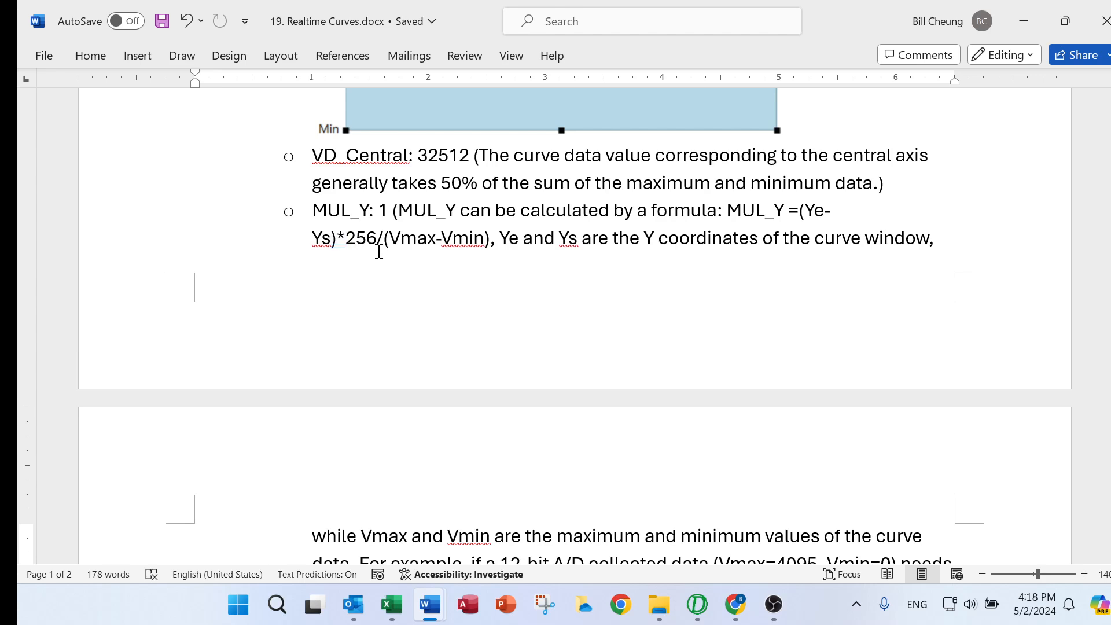
mouse_move(408, 245)
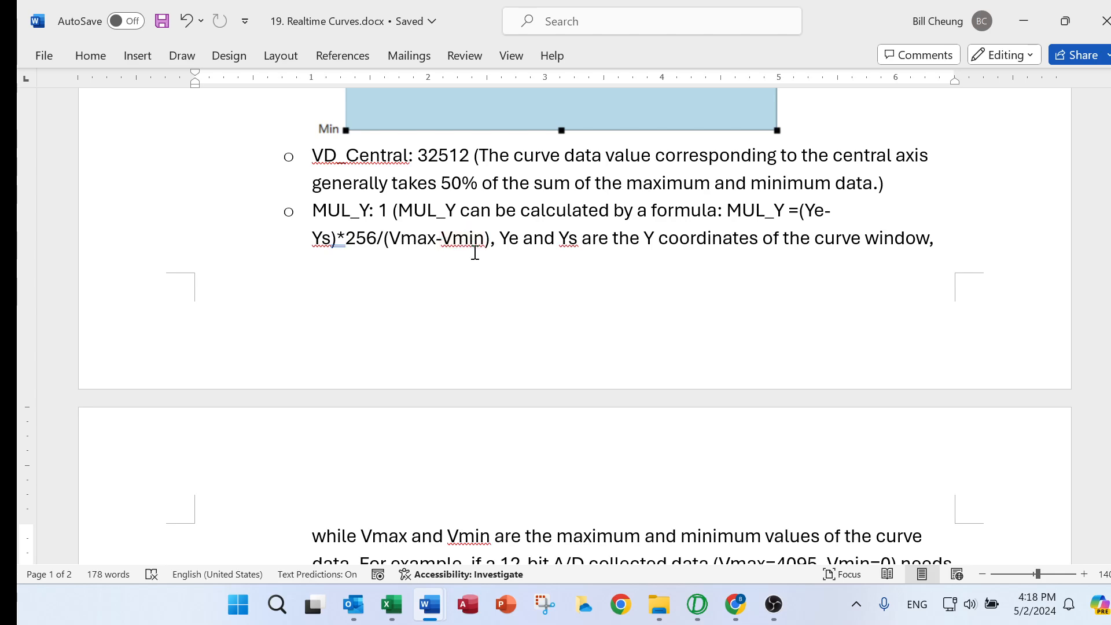
mouse_move(517, 253)
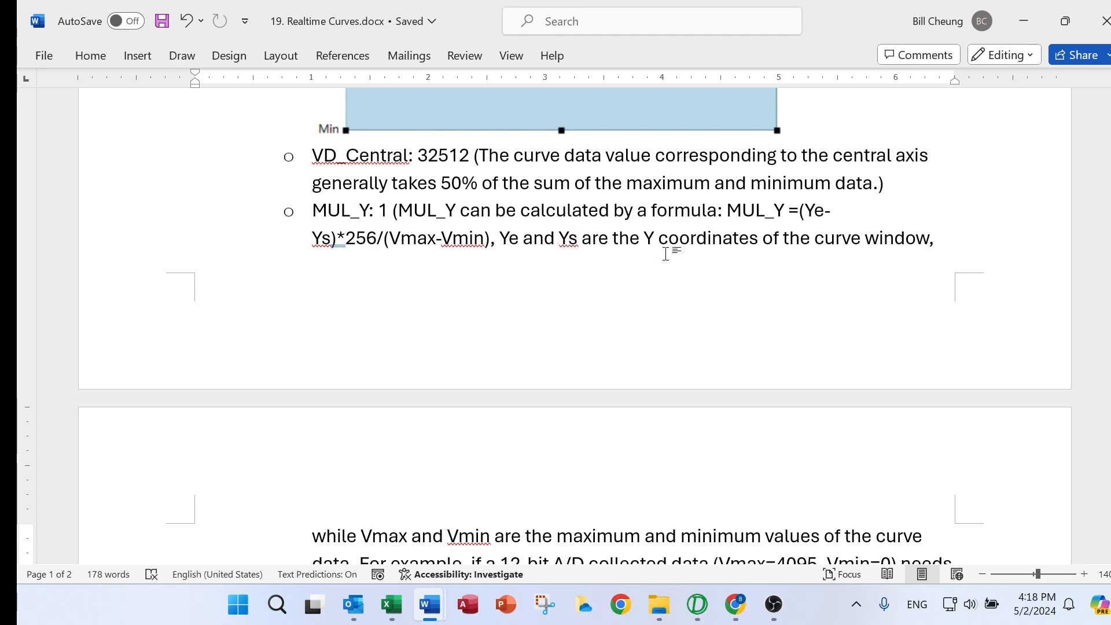
mouse_move(797, 256)
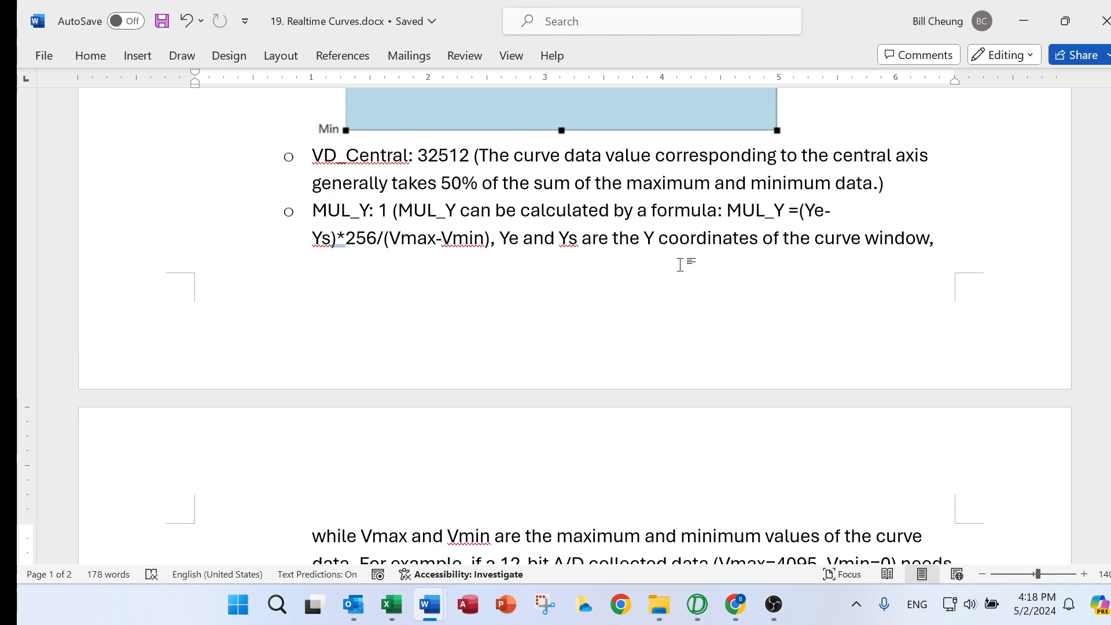
Scroll the Realtime Curves notes to the MUL_Y worked example (12-bit data, Ys=50, Ye=430 gives 23)
scroll(down, 3)
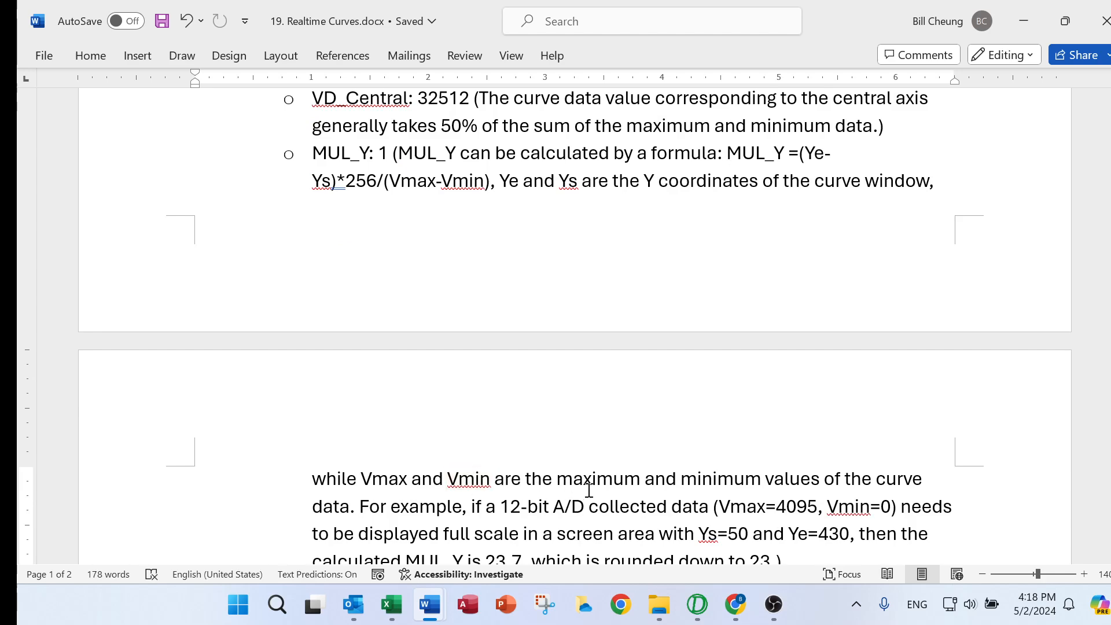
double_click(846, 506)
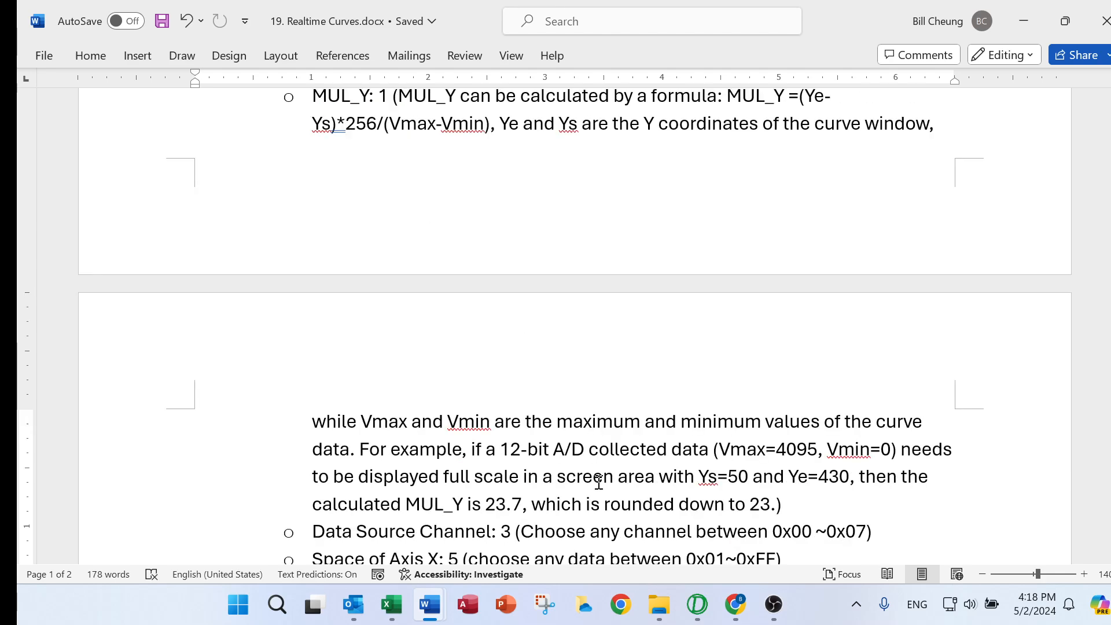
mouse_move(548, 463)
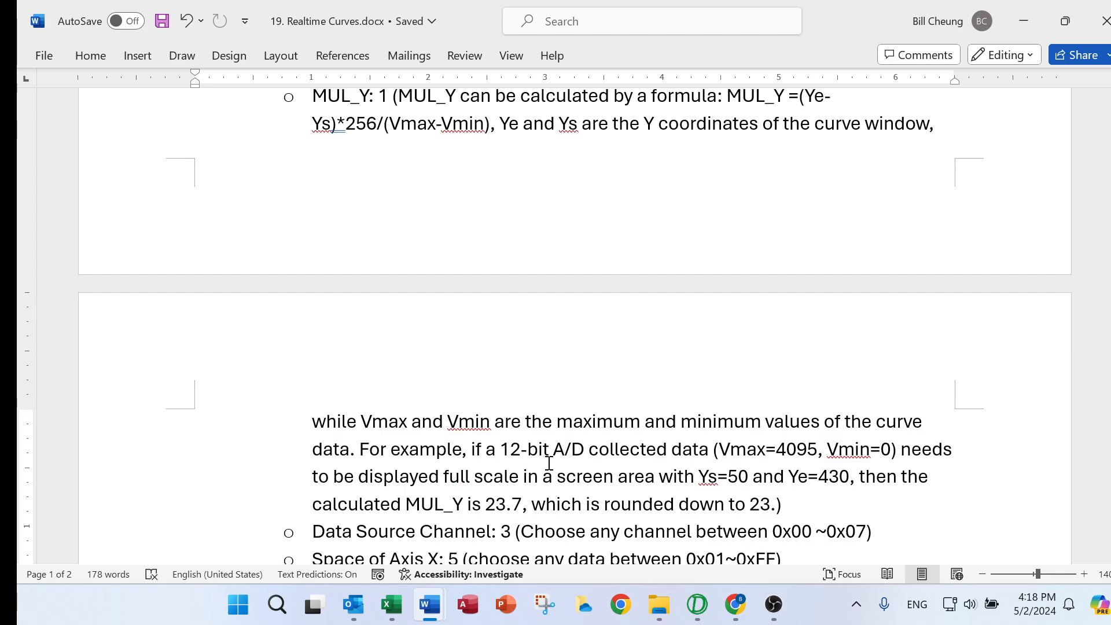
mouse_move(701, 460)
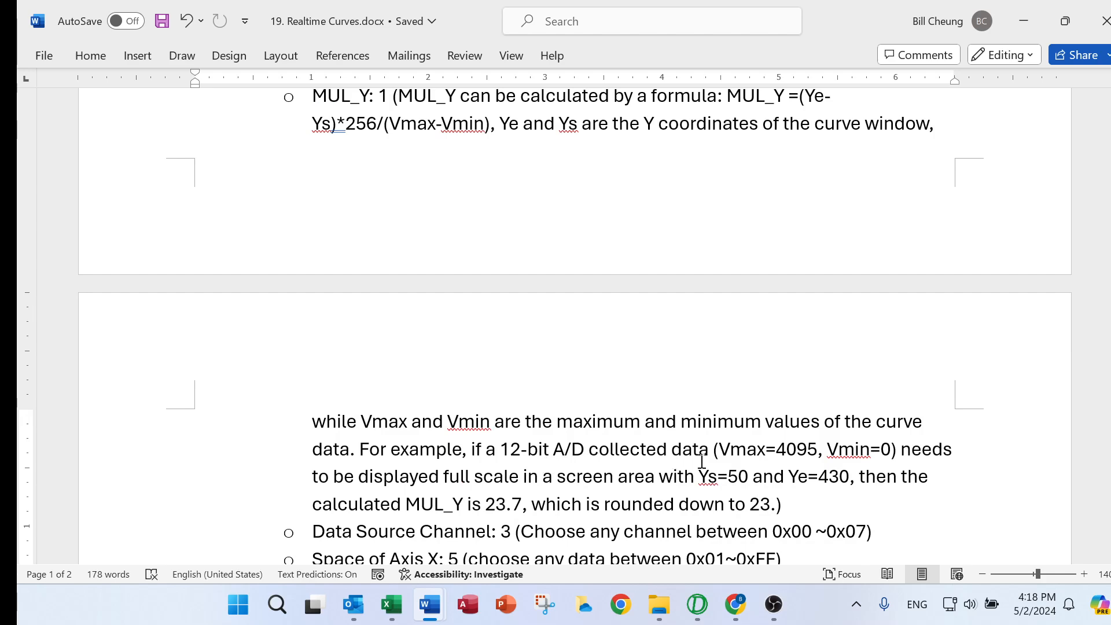
mouse_move(779, 458)
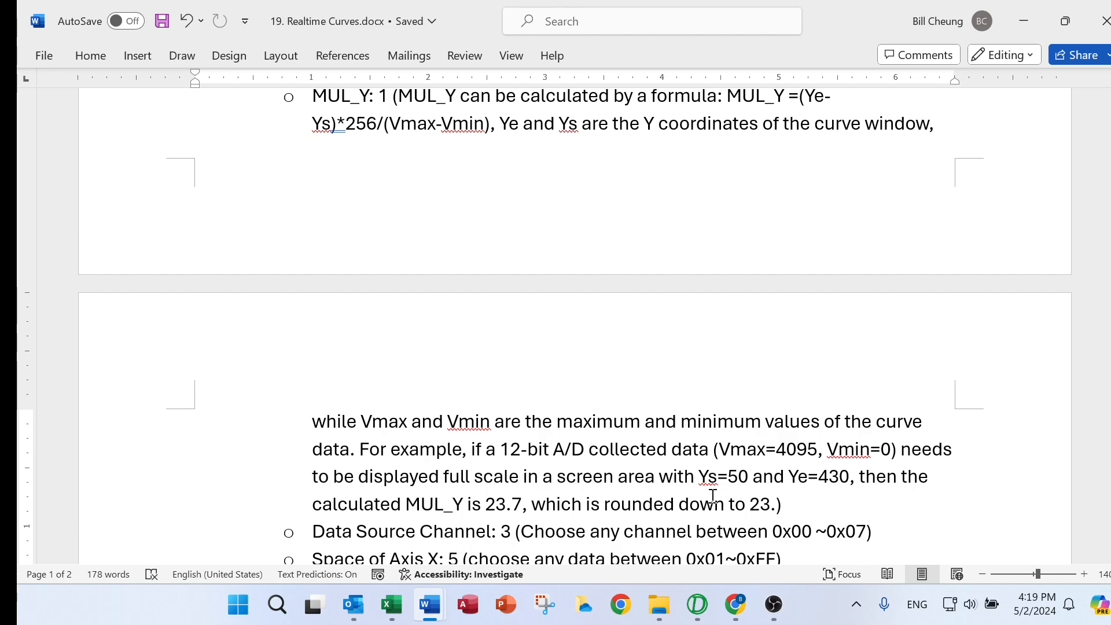
mouse_move(804, 482)
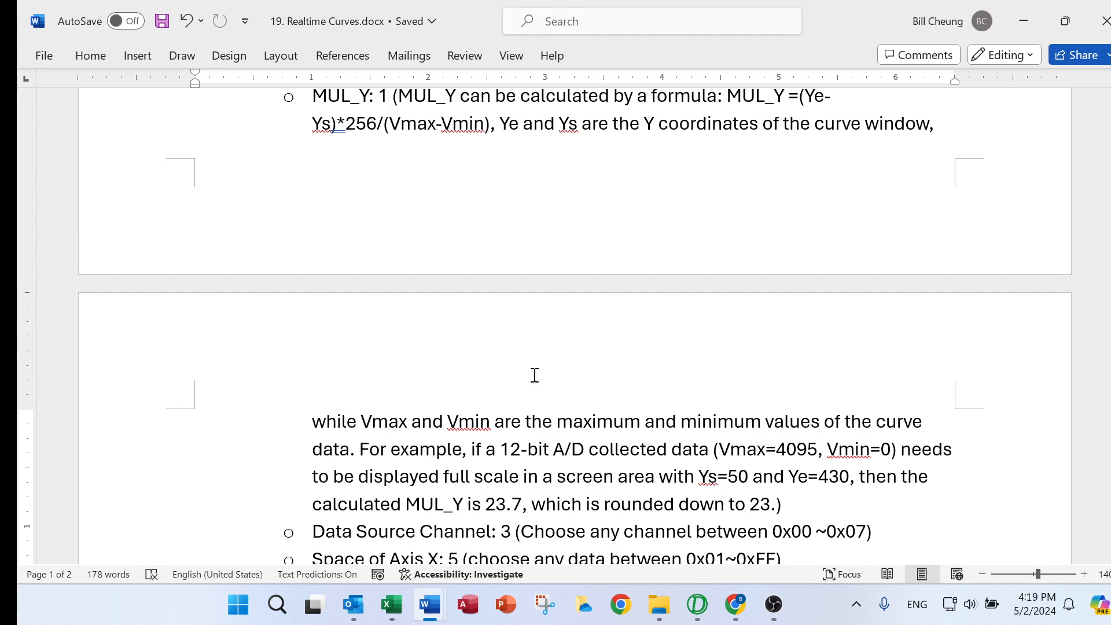
mouse_move(565, 352)
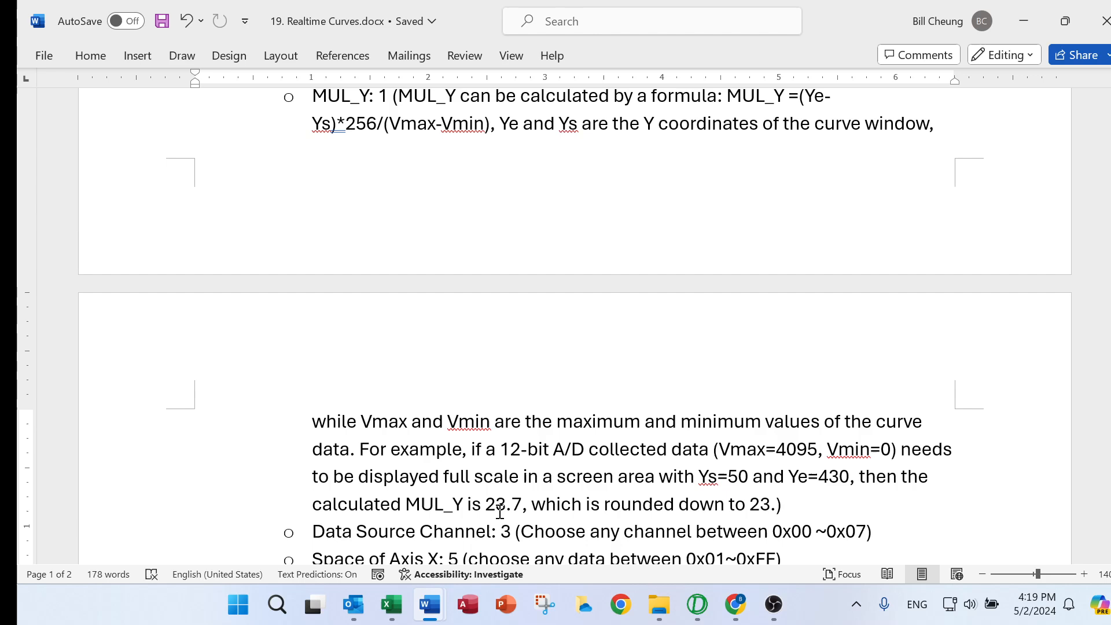
mouse_move(553, 506)
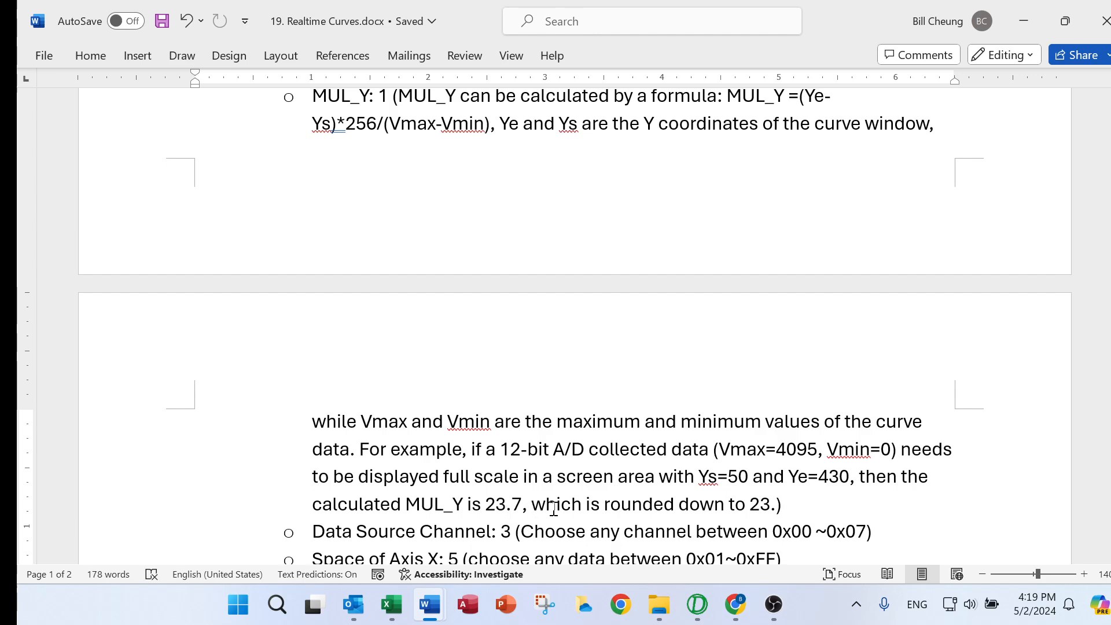
mouse_move(771, 504)
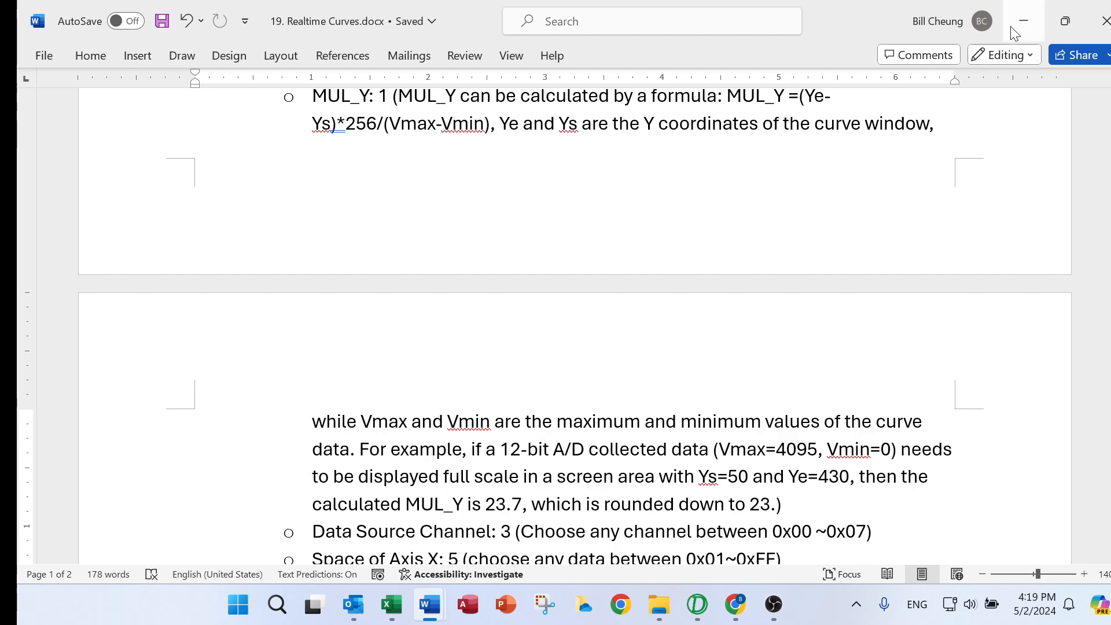
Minimize Word to return to the 17_curve page showing channel 3 and X-axis spacing 5
click(696, 604)
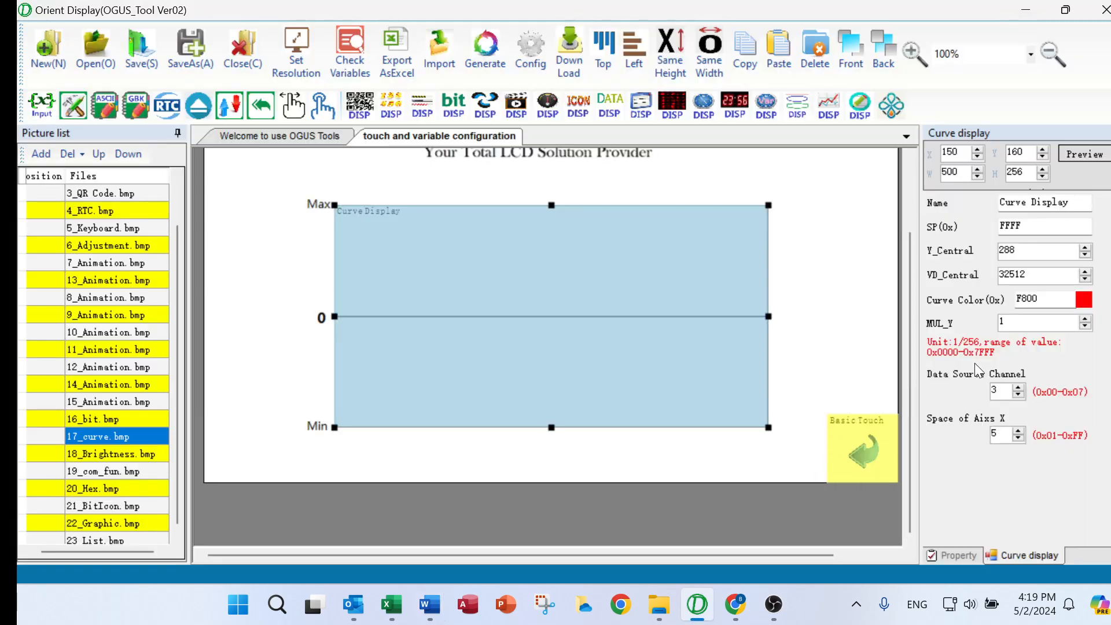
mouse_move(945, 394)
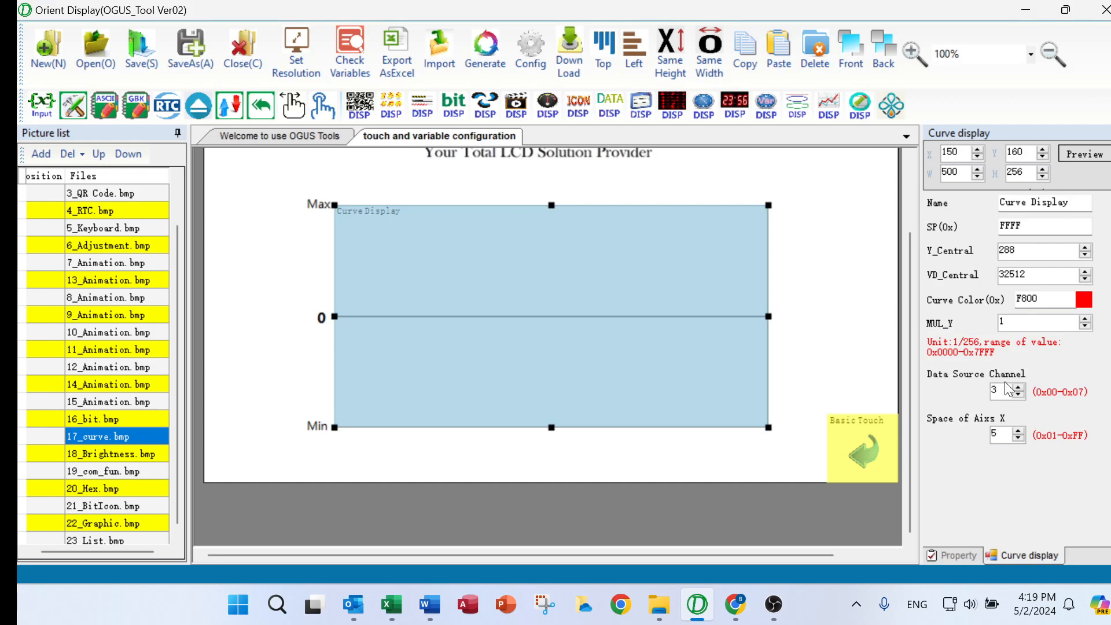
mouse_move(1031, 406)
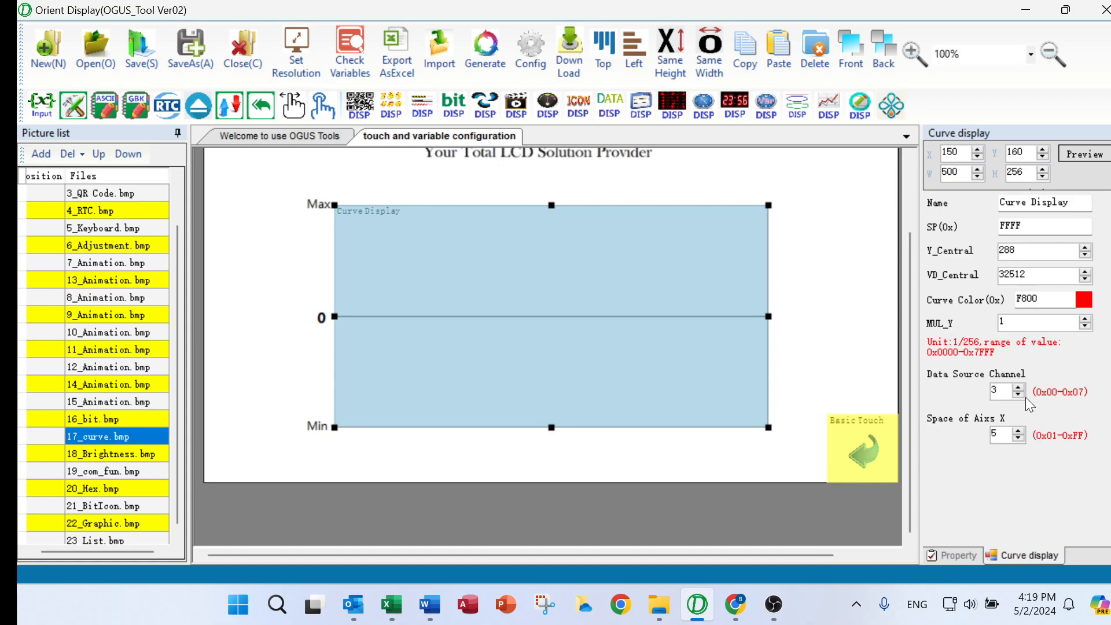
mouse_move(1030, 405)
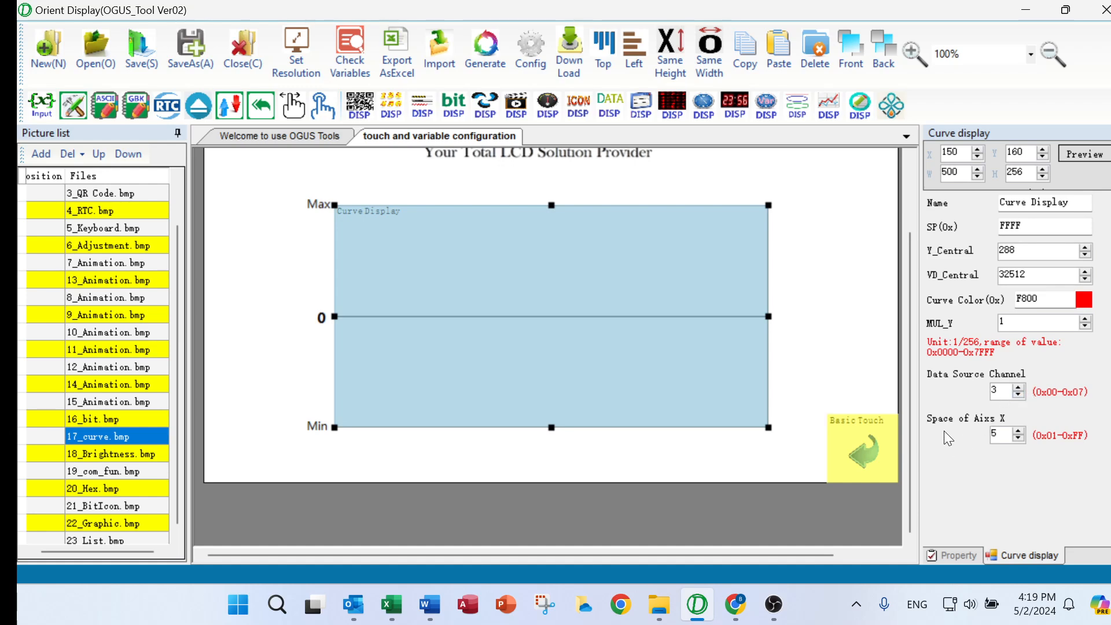
mouse_move(1031, 436)
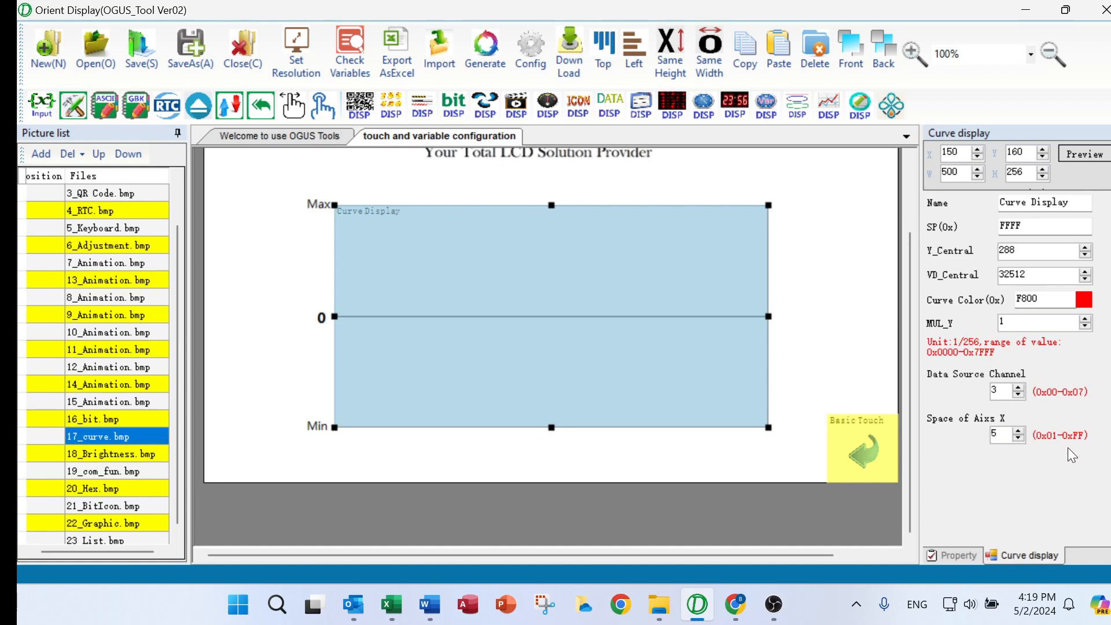
mouse_move(999, 456)
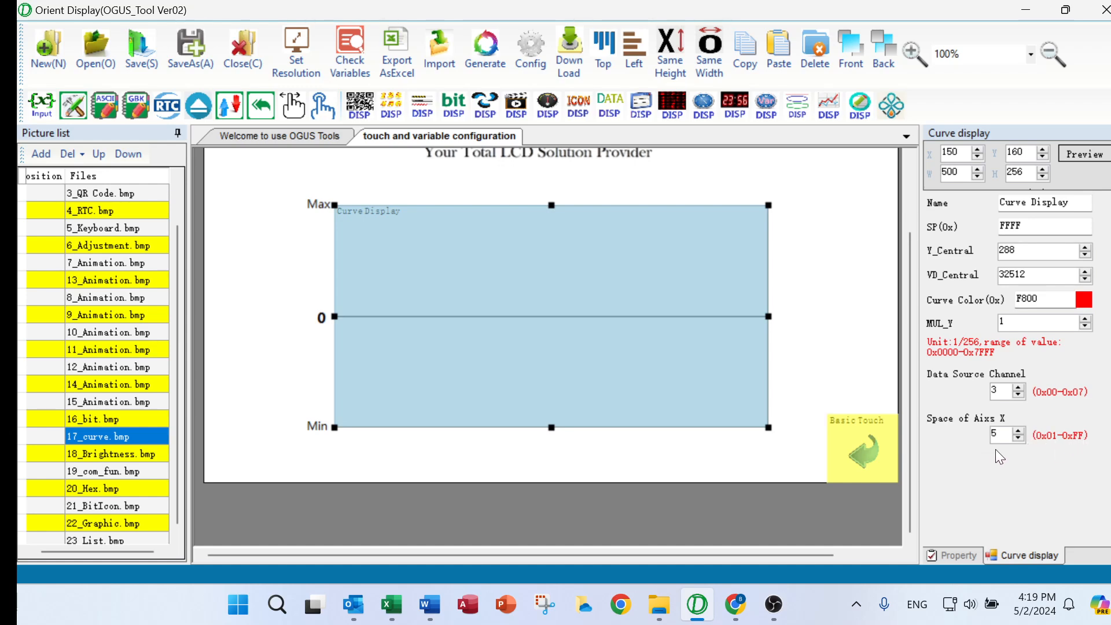
mouse_move(1012, 456)
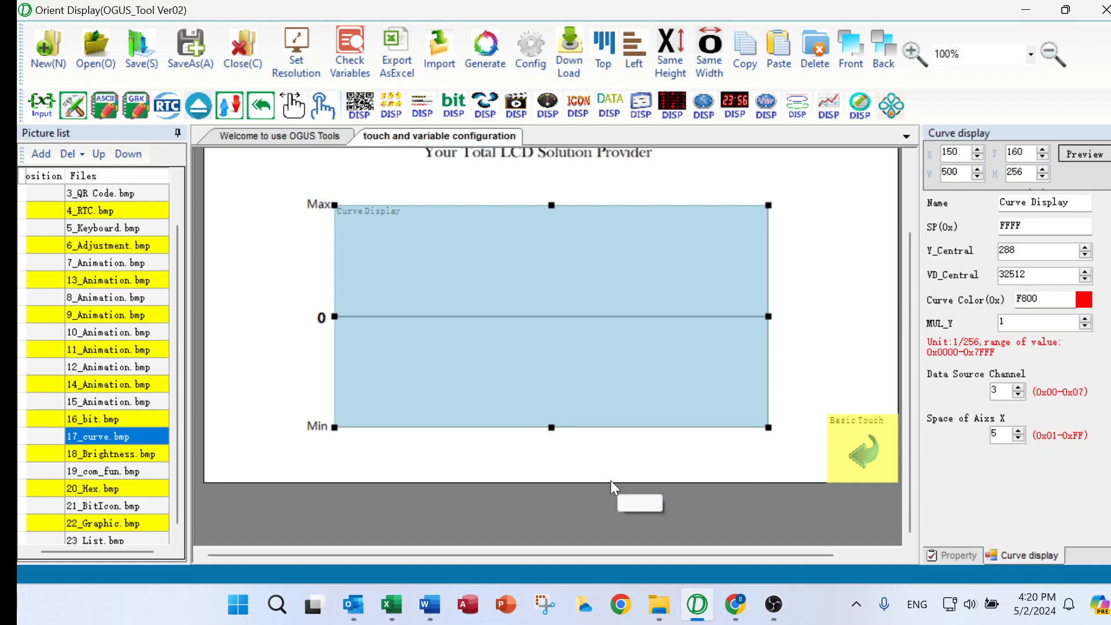
mouse_move(698, 219)
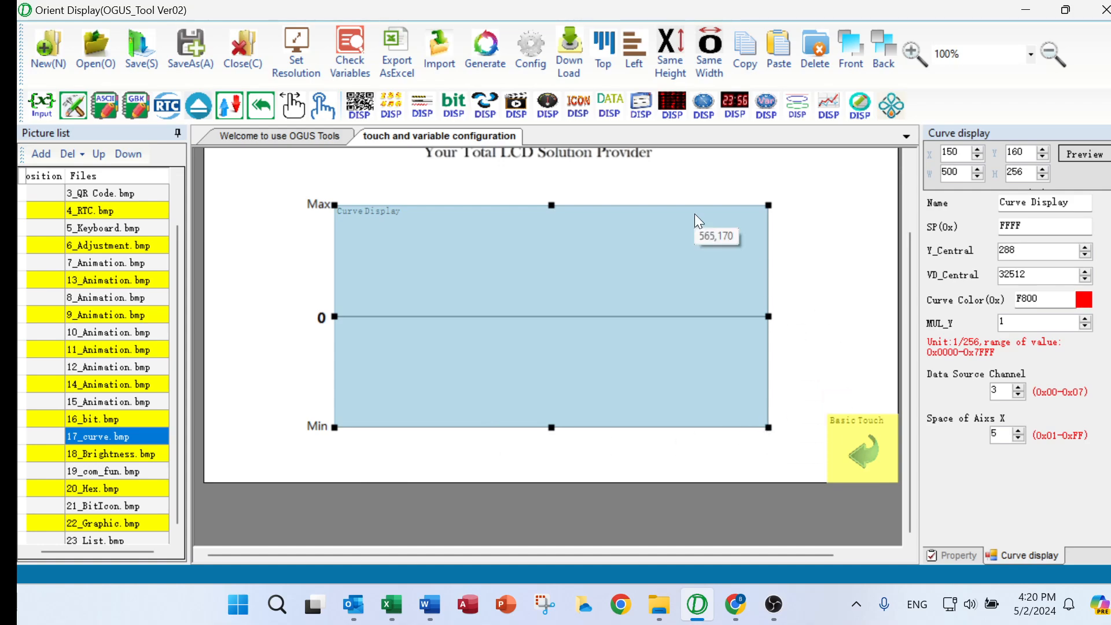
mouse_move(745, 298)
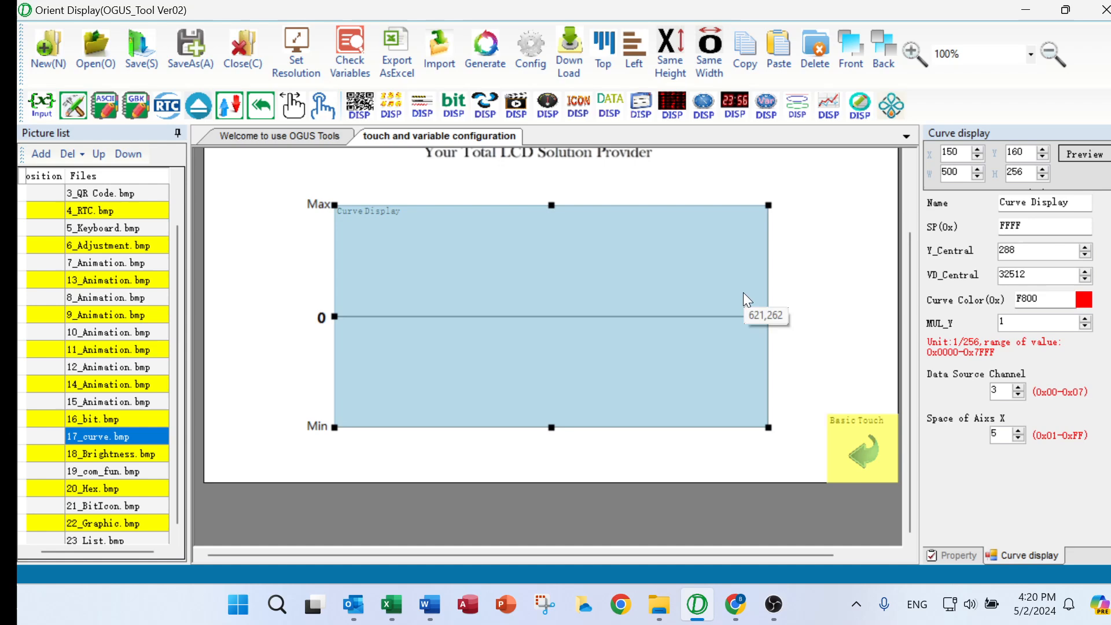
mouse_move(769, 338)
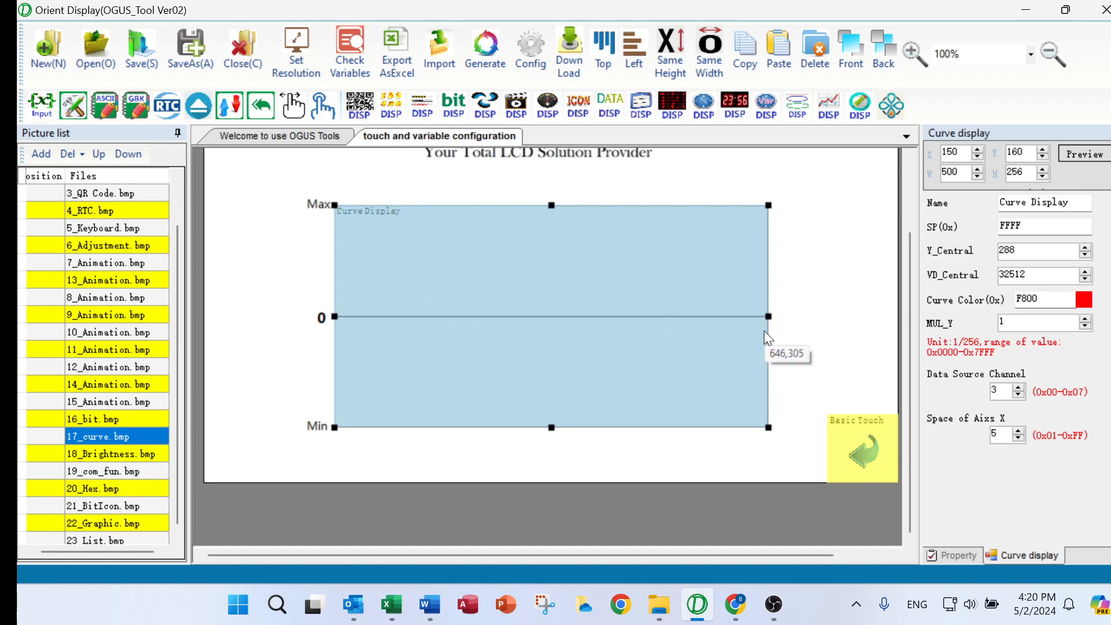
mouse_move(810, 396)
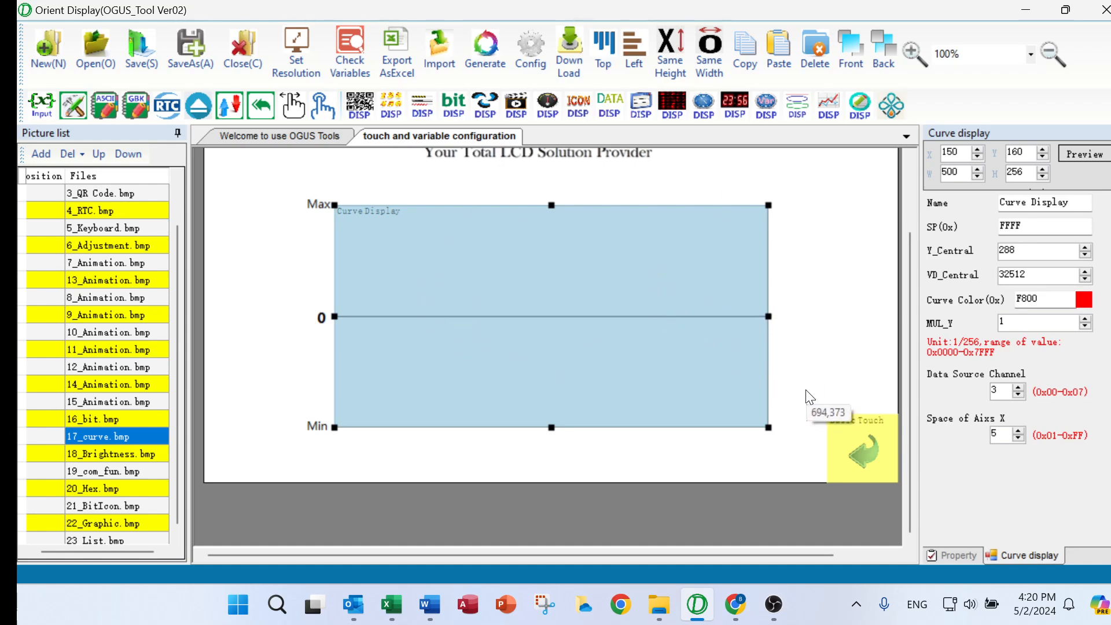
mouse_move(896, 414)
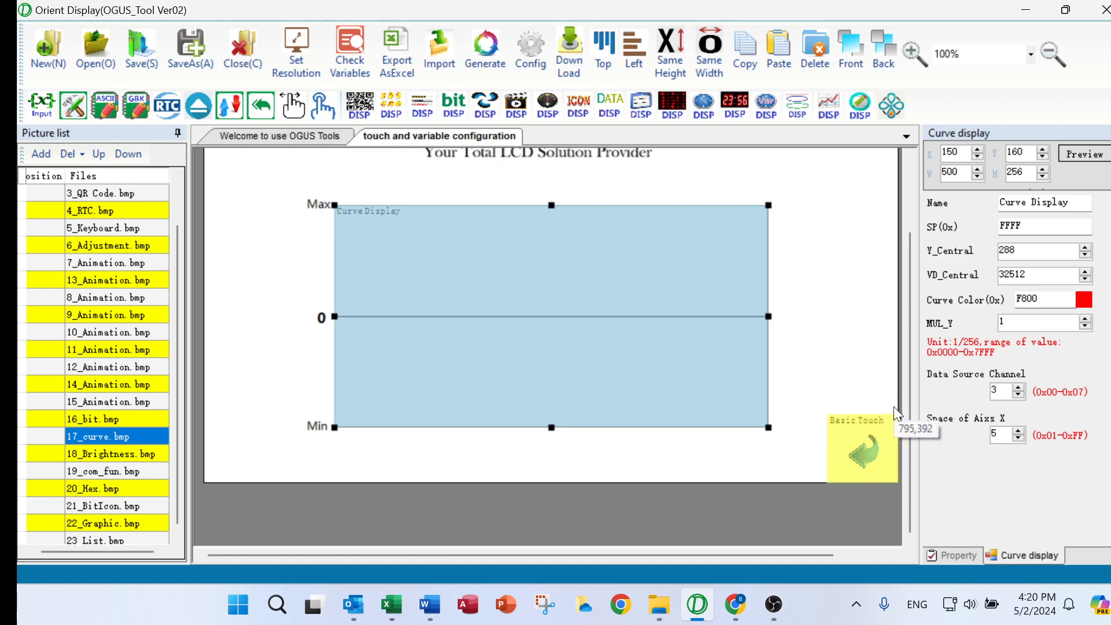